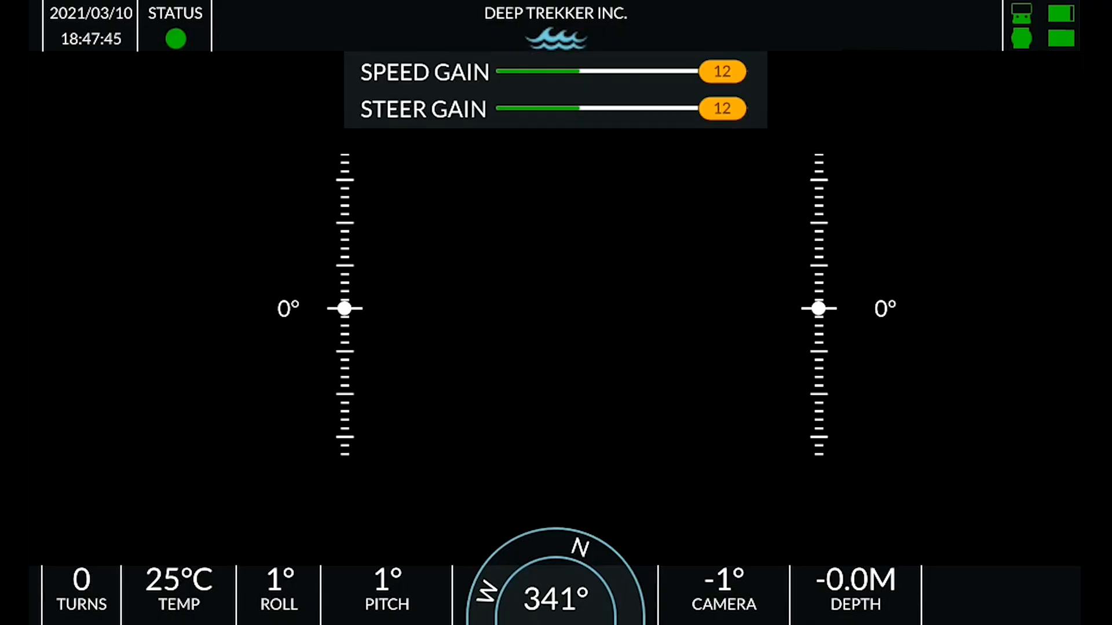
- Lower the speed gain from 12 to 8, leaving steer gain at 12
{"action": "left_click_drag", "start_coordinate": [722, 70], "coordinate": [646, 70]}
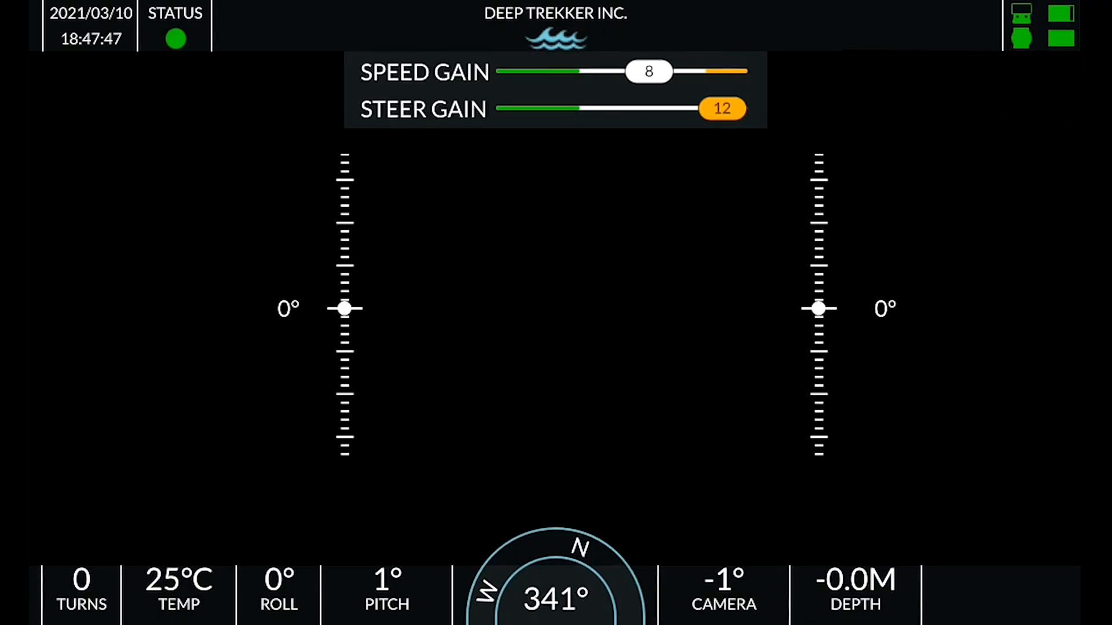